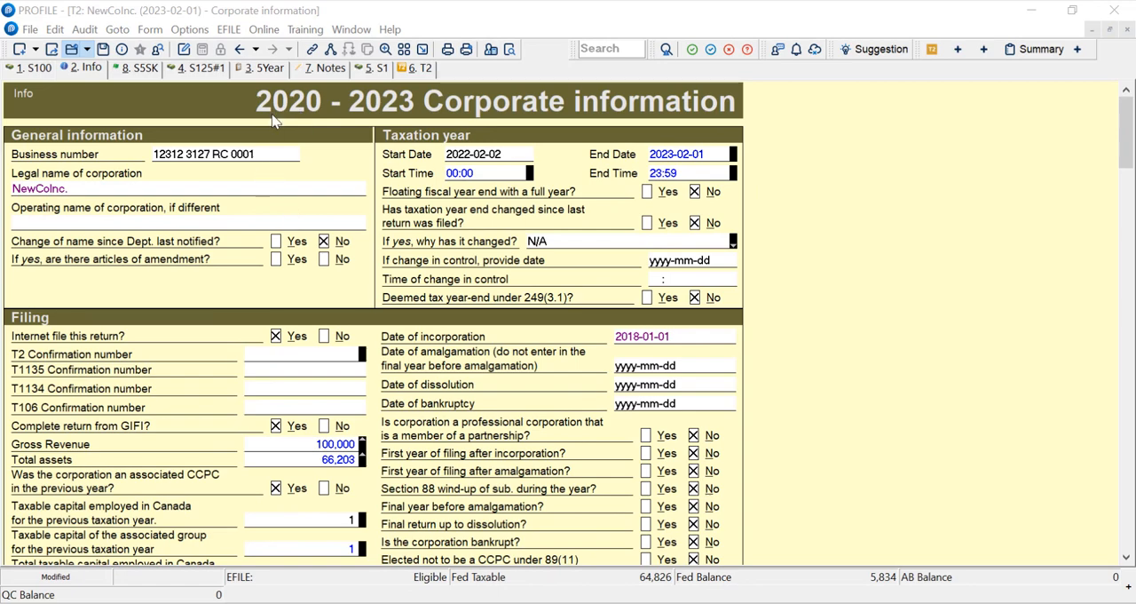
mouse_move(407, 125)
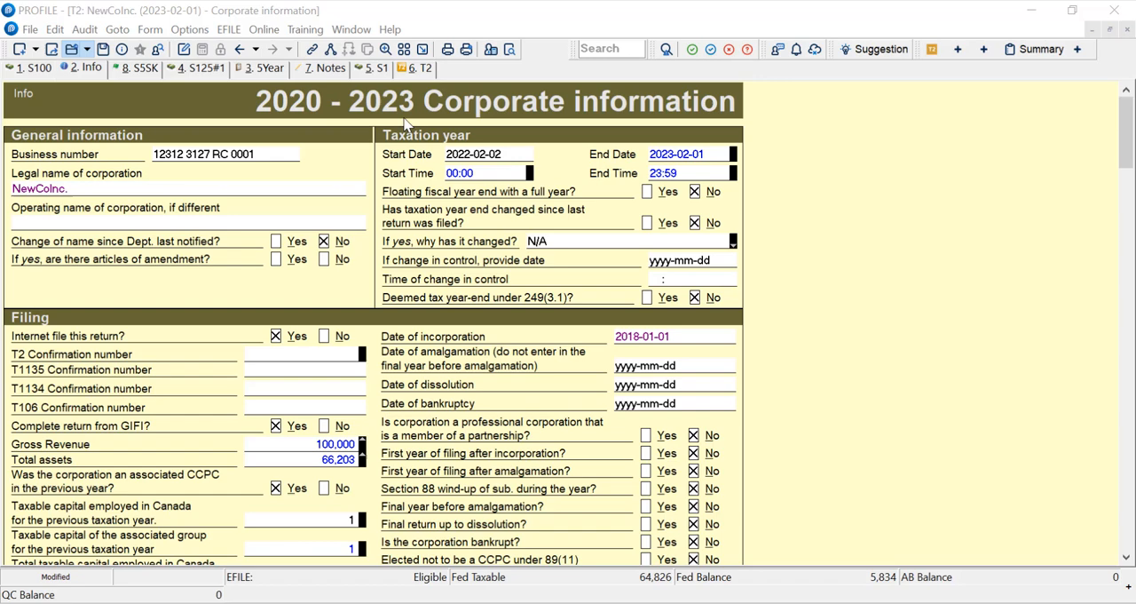
mouse_move(371, 133)
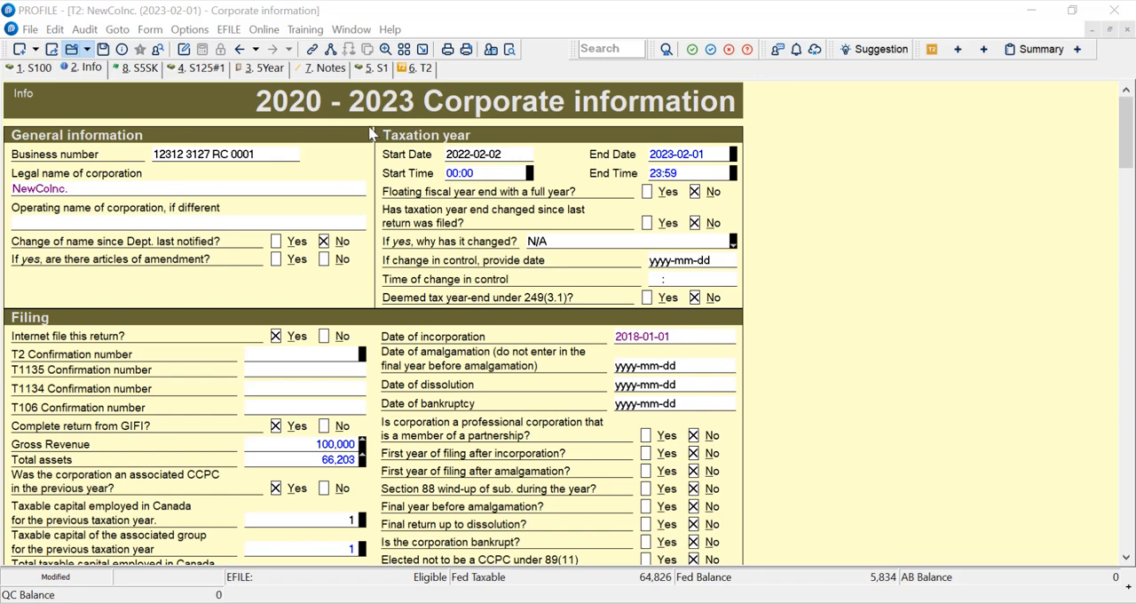
mouse_move(376, 103)
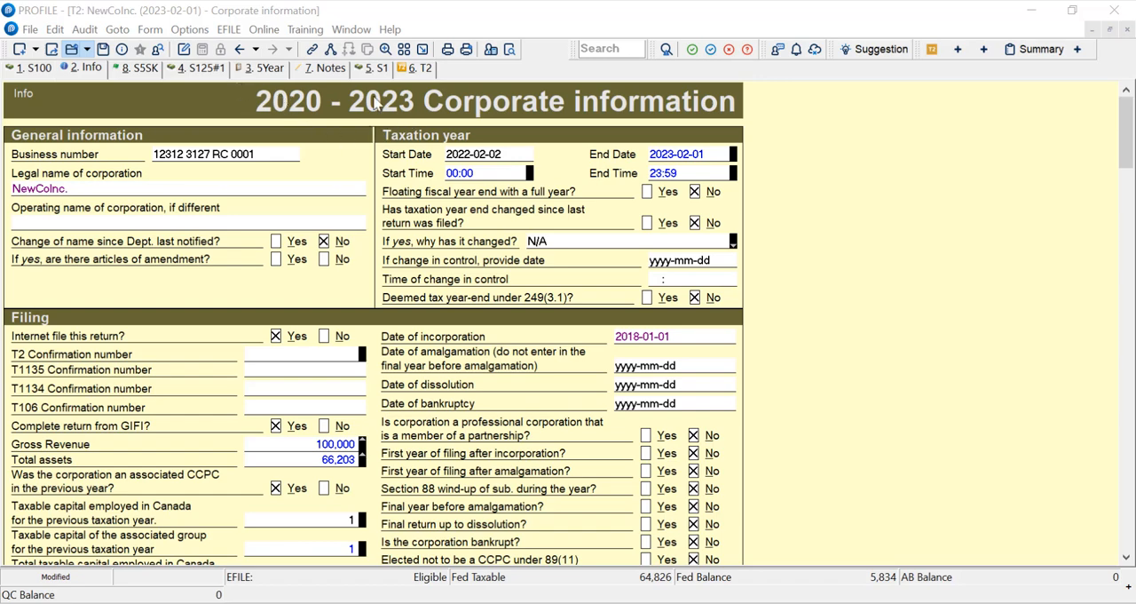
mouse_move(870, 273)
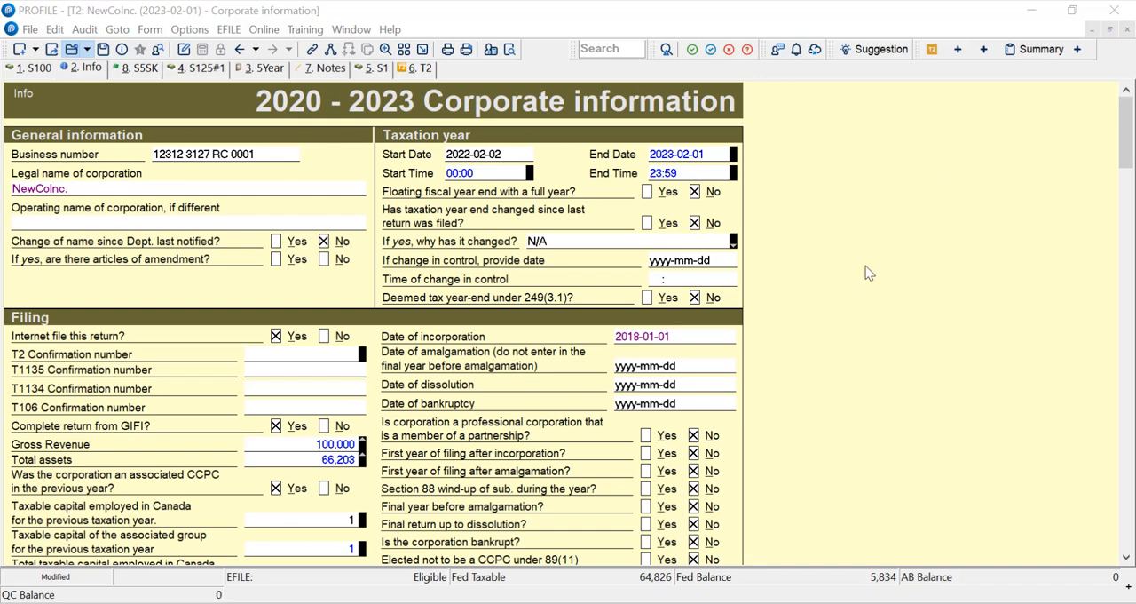
mouse_move(848, 240)
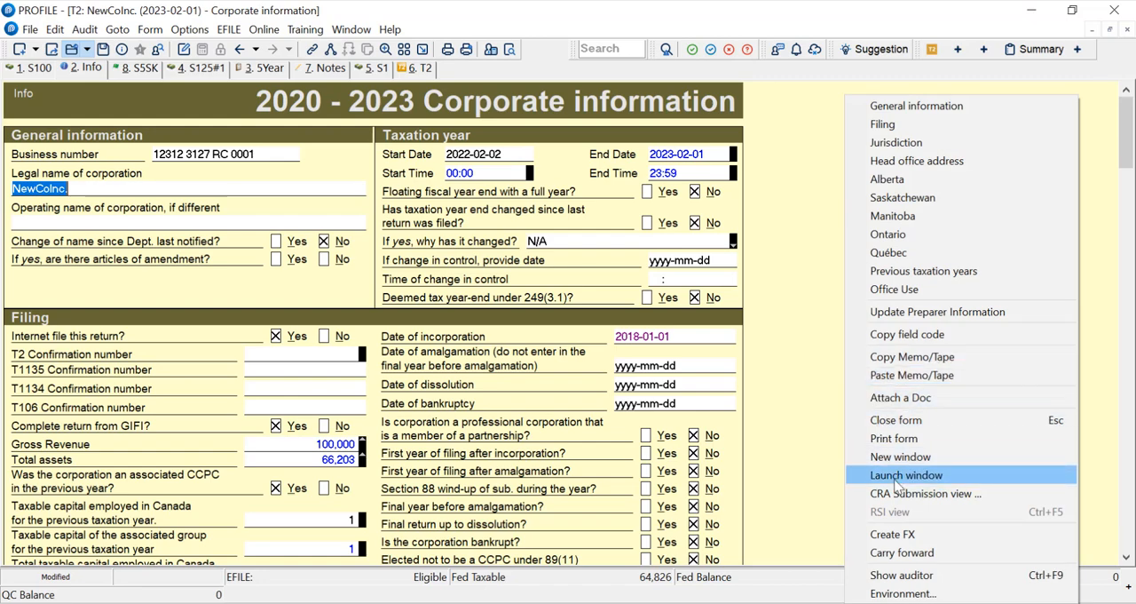
mouse_move(926, 493)
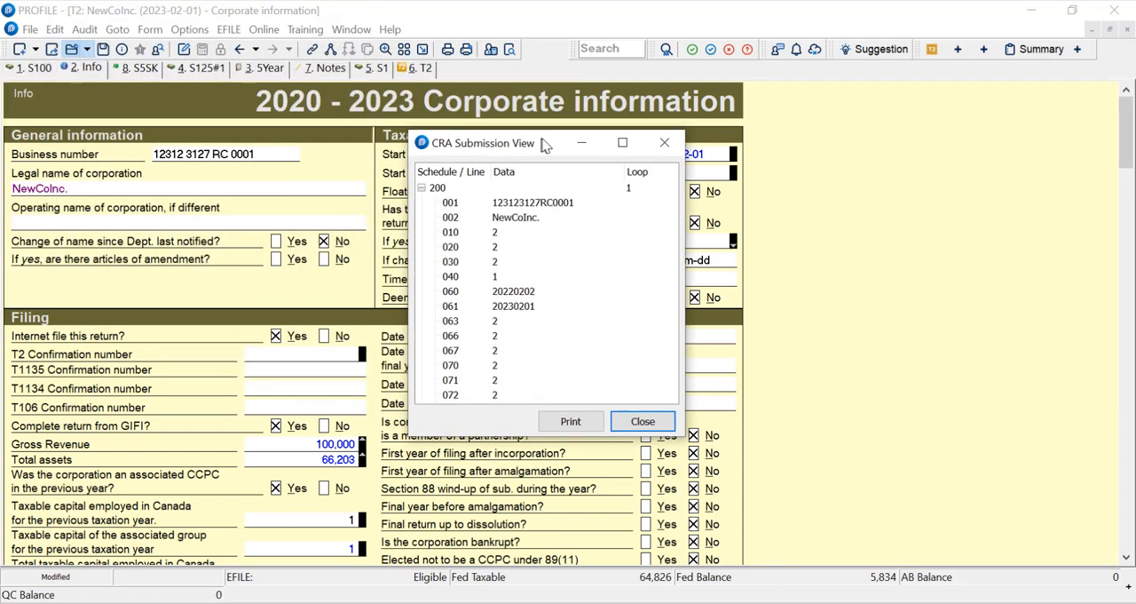
Step: Move the submission data window aside, review it, and close it
left_click_drag(483, 142, 630, 128)
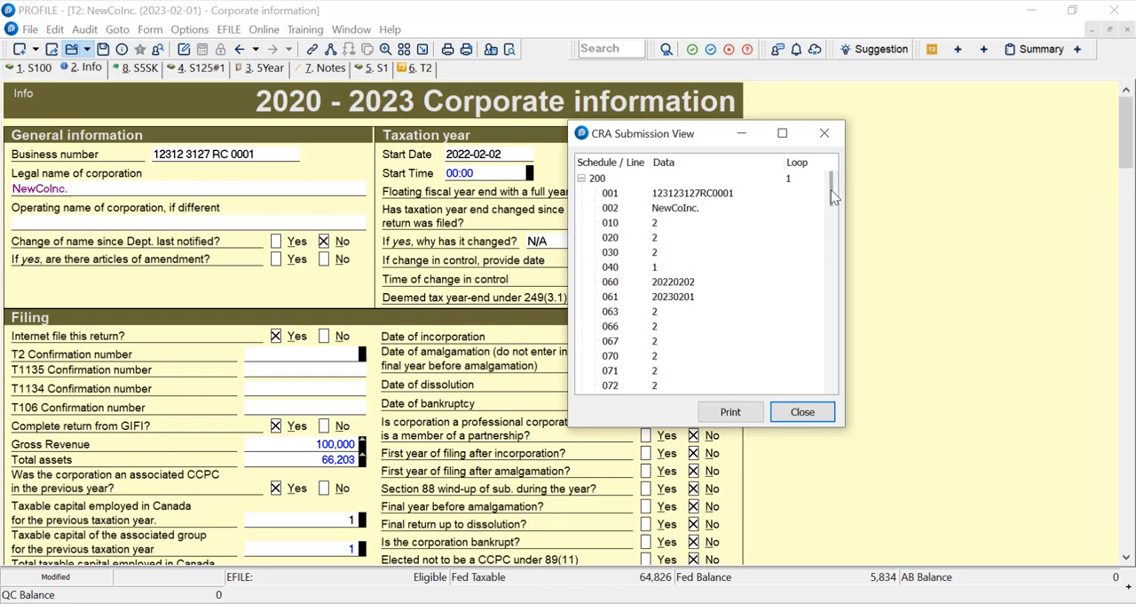
scroll("down", 3)
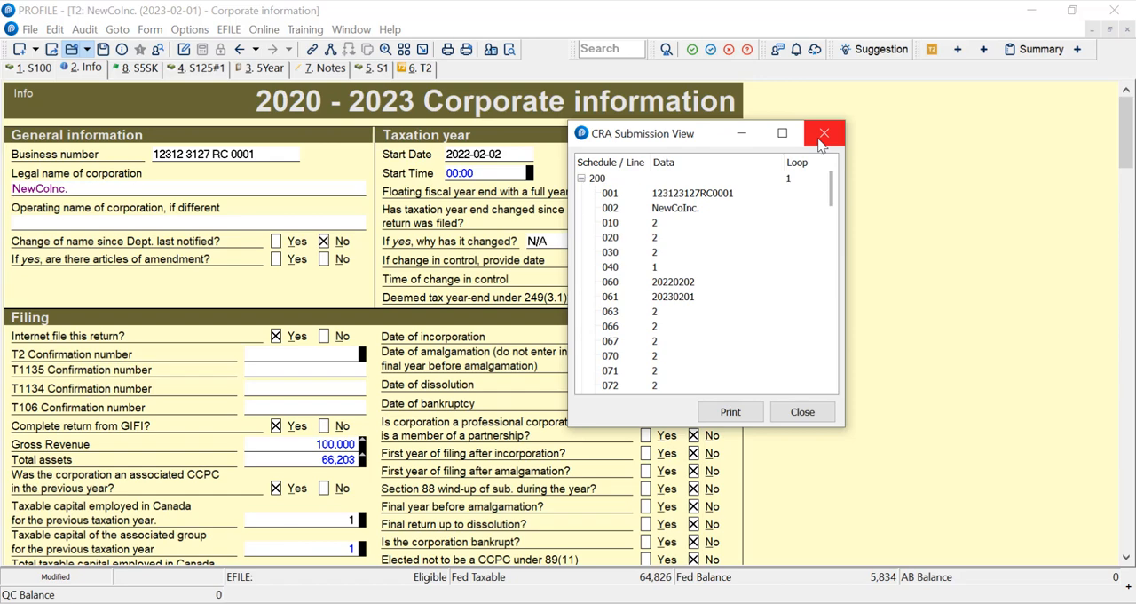
left_click(824, 131)
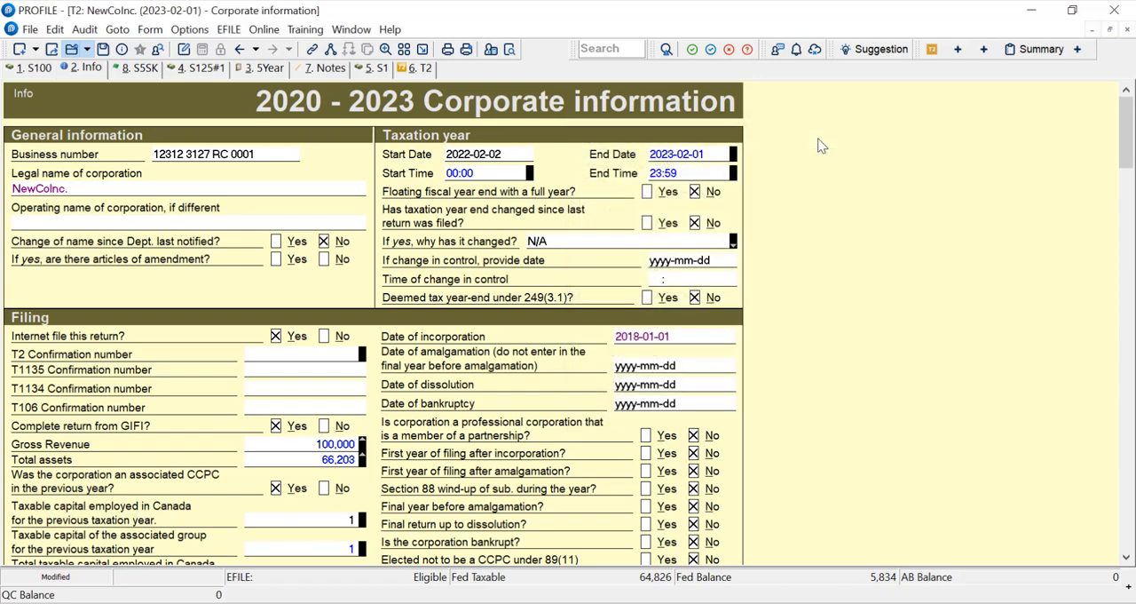
Step: Switch to the T2 Schedule 200 and show its CRA Submission View beside it
double_click(39, 188)
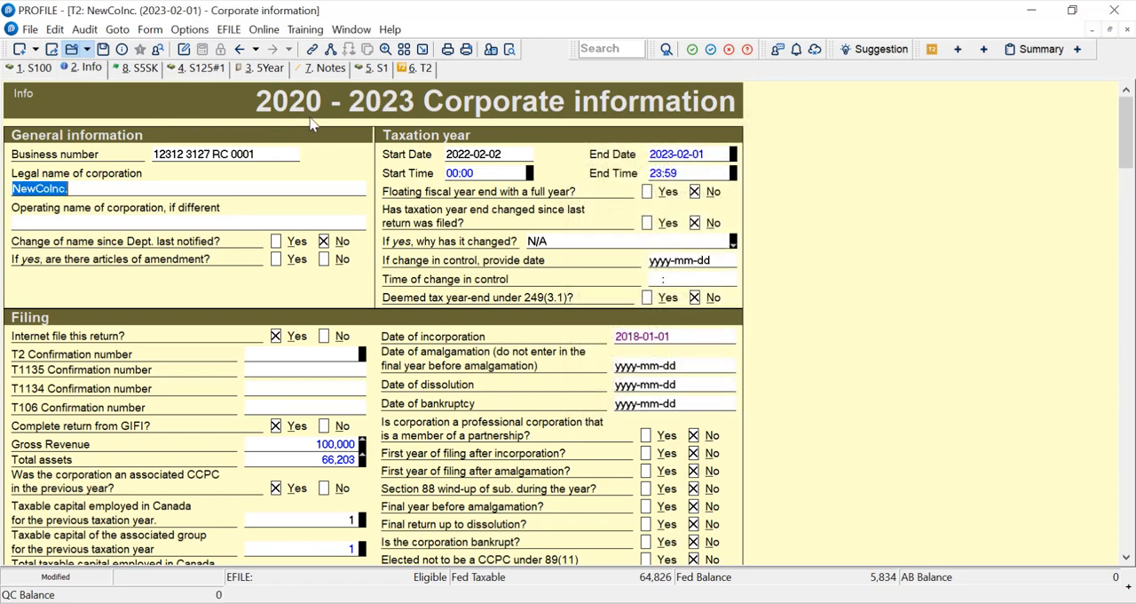
left_click(422, 68)
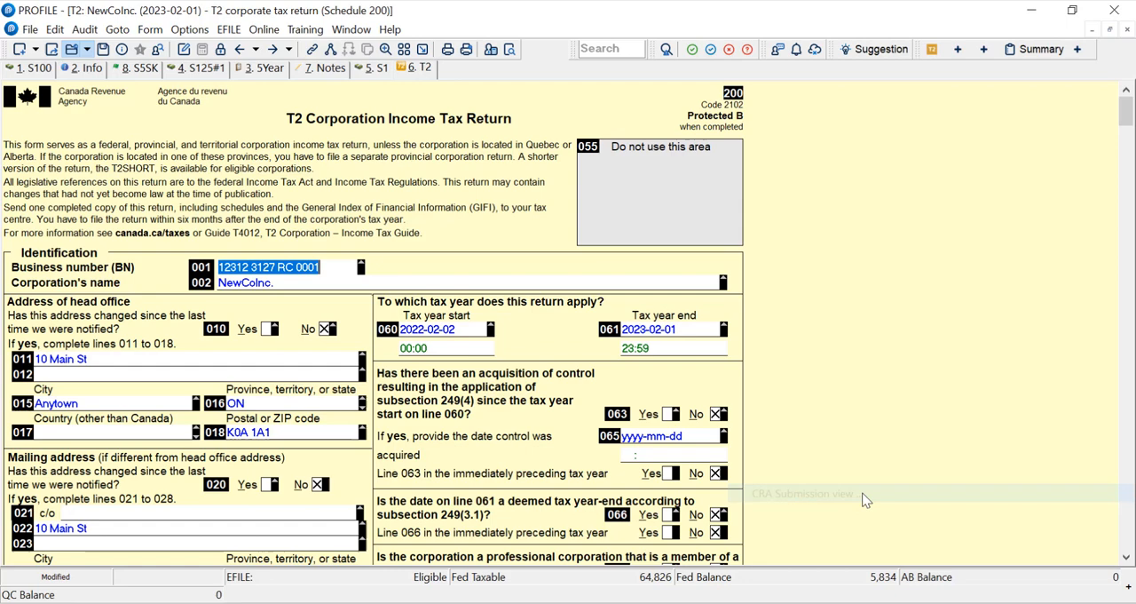
left_click(803, 494)
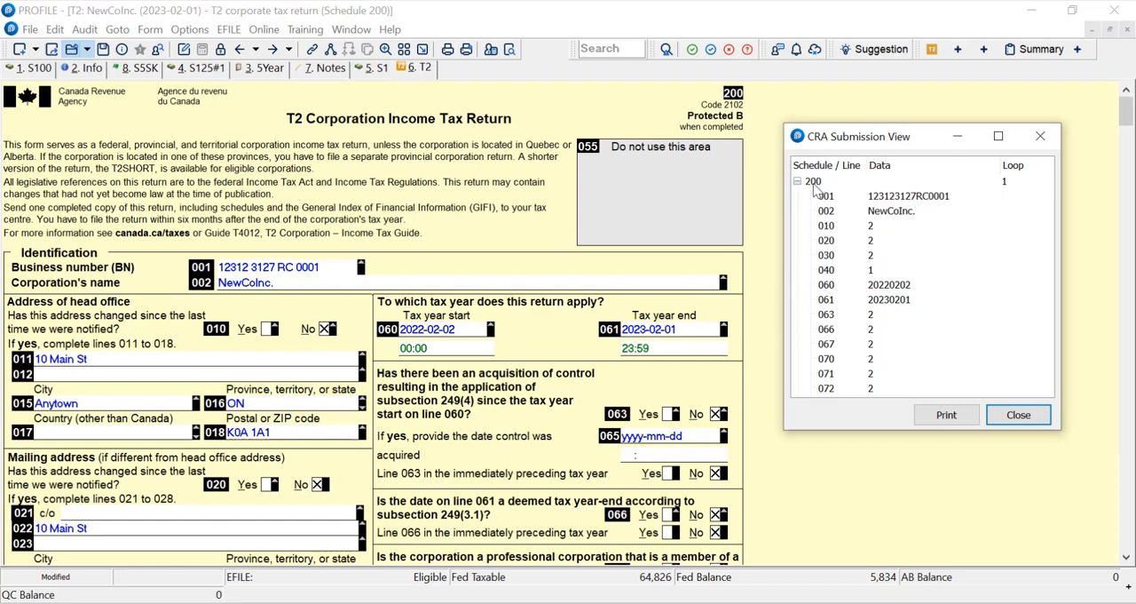
mouse_move(831, 205)
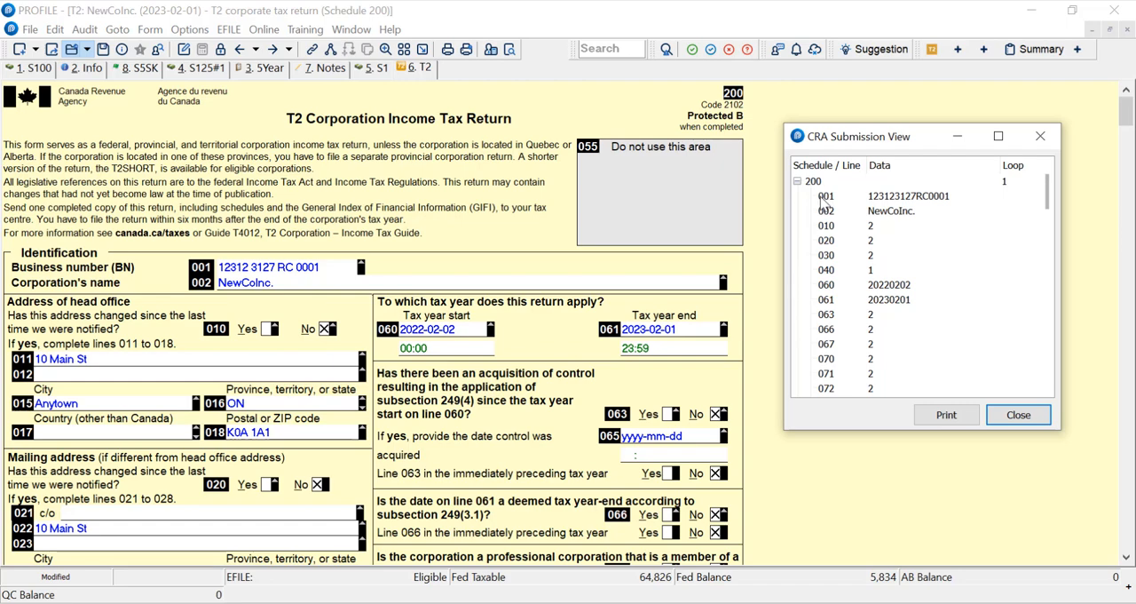
mouse_move(831, 204)
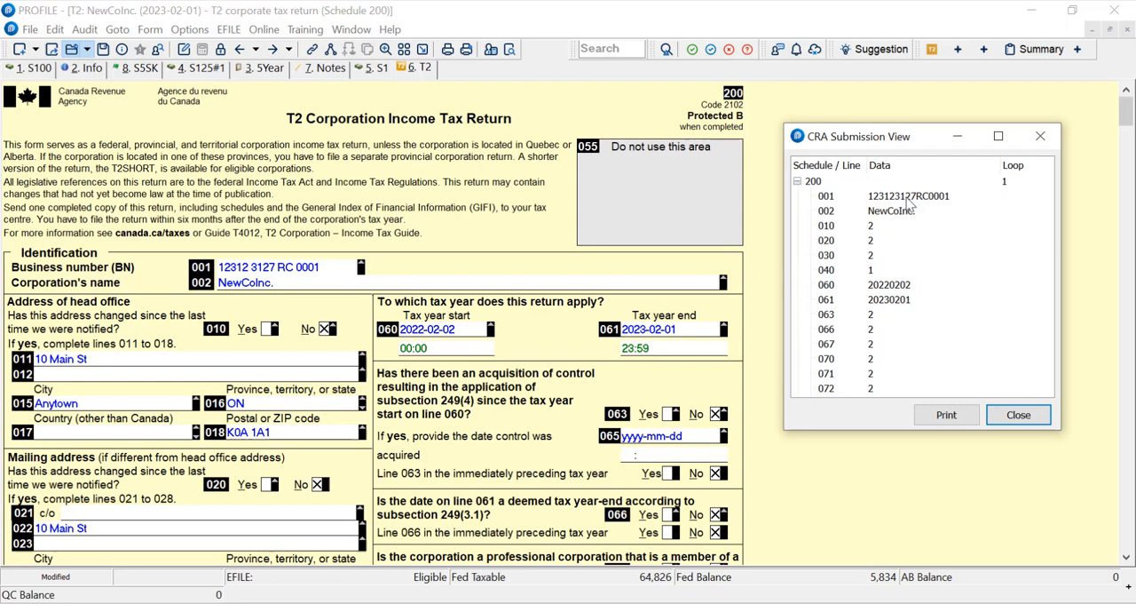
mouse_move(708, 268)
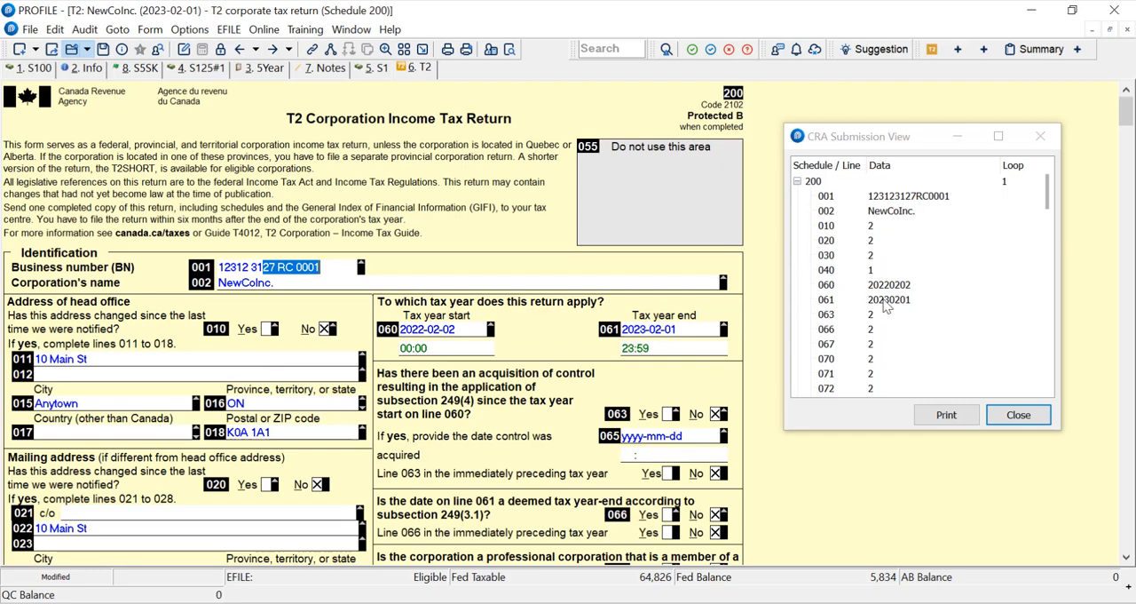
left_click(887, 298)
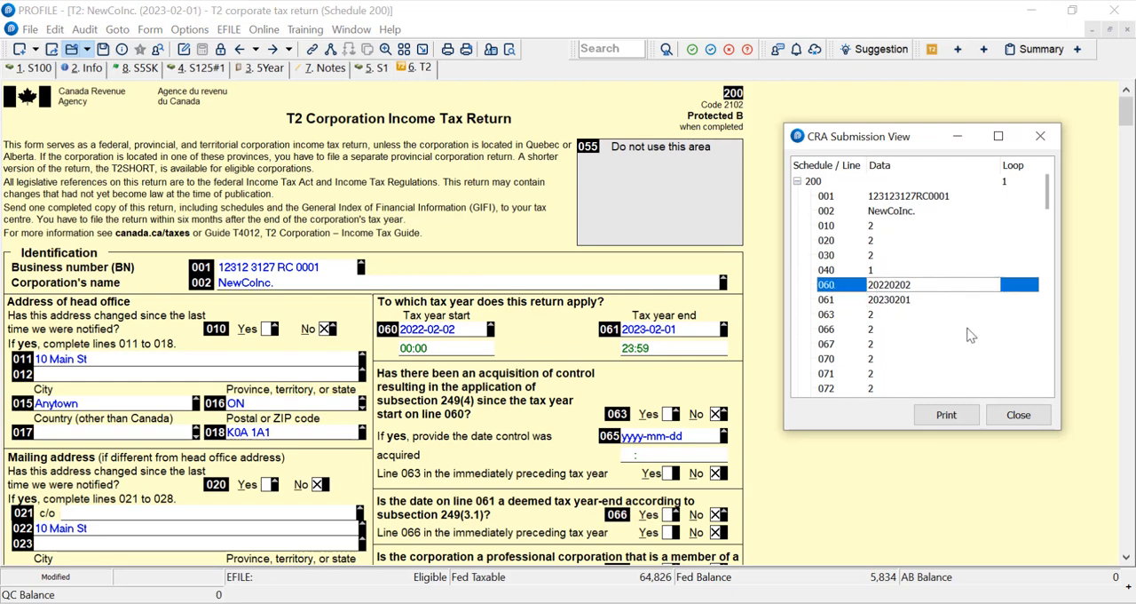
mouse_move(932, 188)
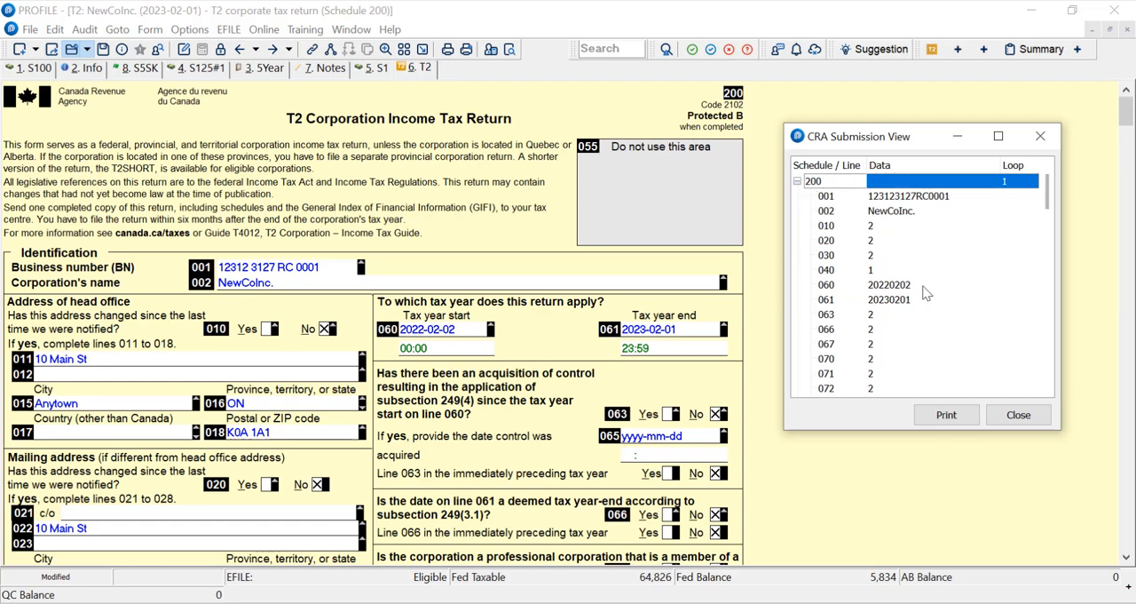
scroll("down", 3)
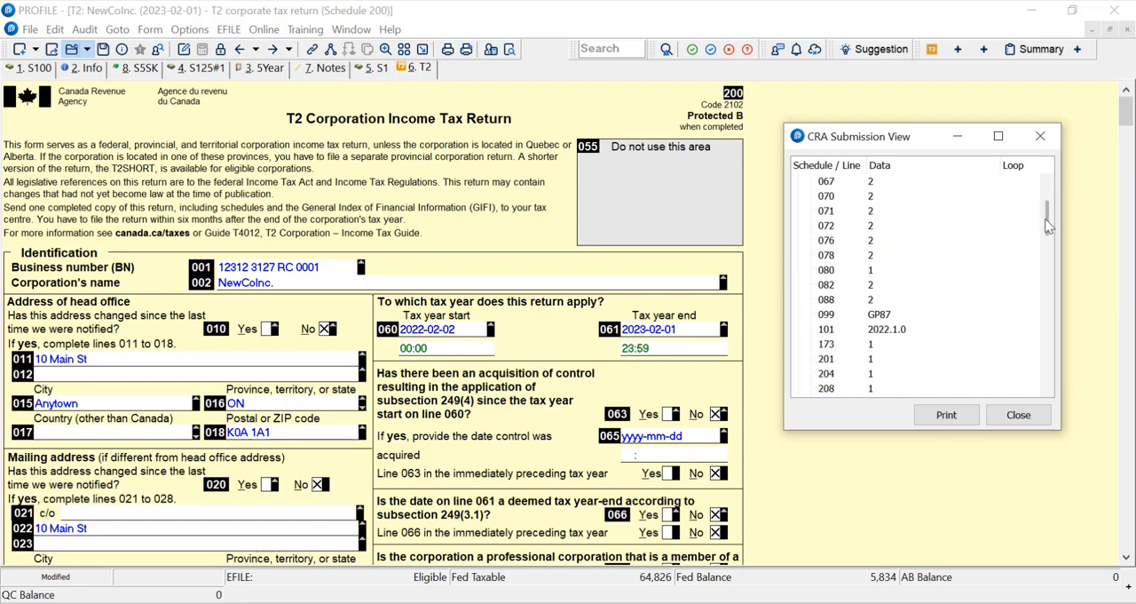
scroll("down", 3)
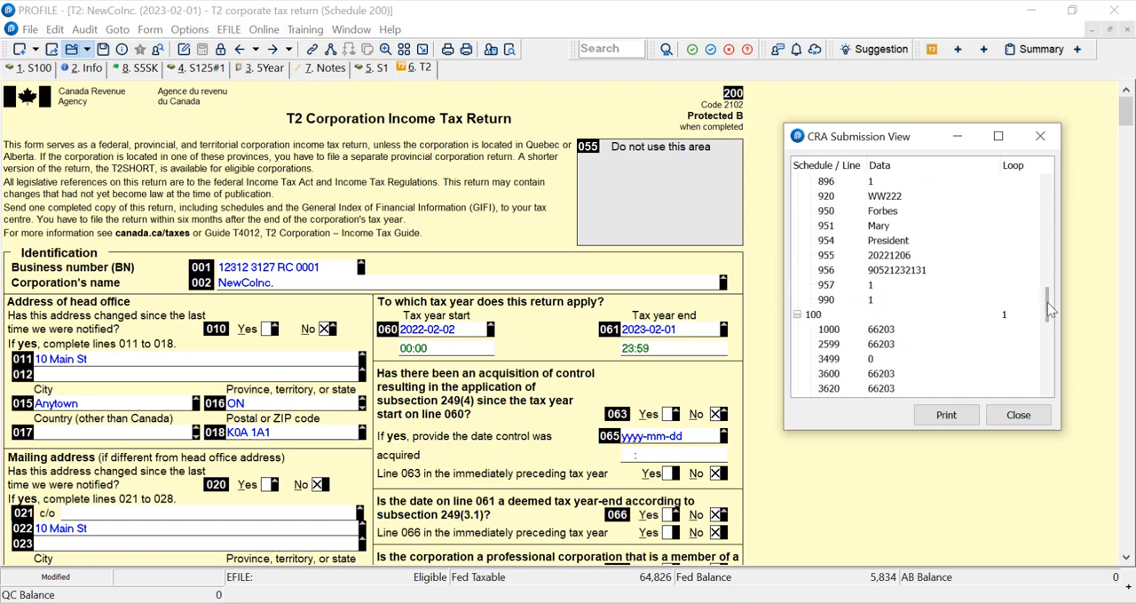
scroll("down", 3)
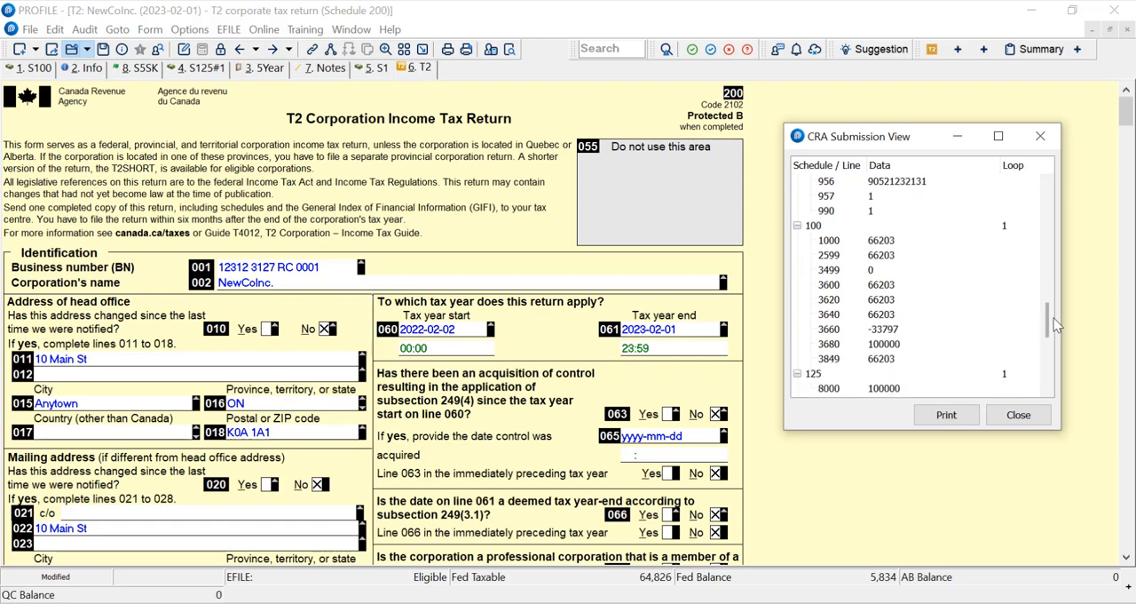
scroll("down", 3)
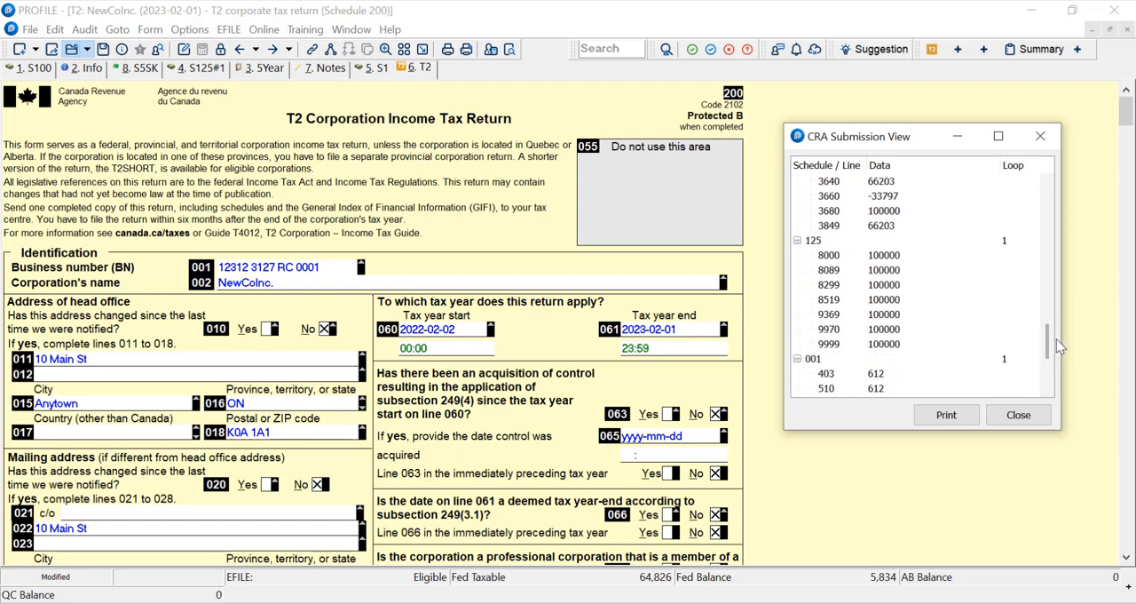
scroll("down", 3)
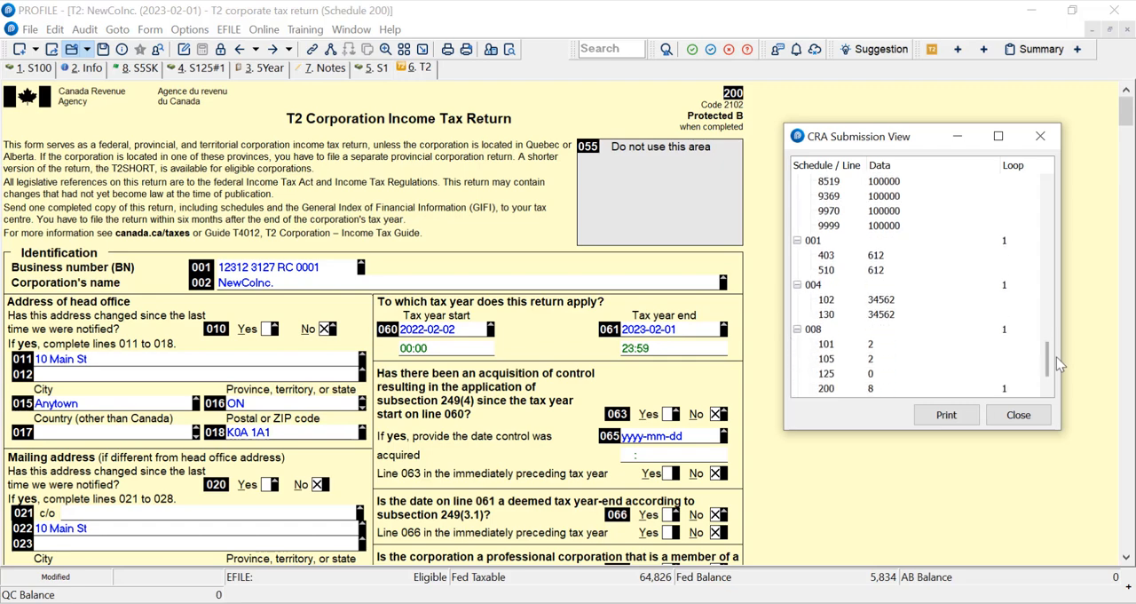
scroll("down", 3)
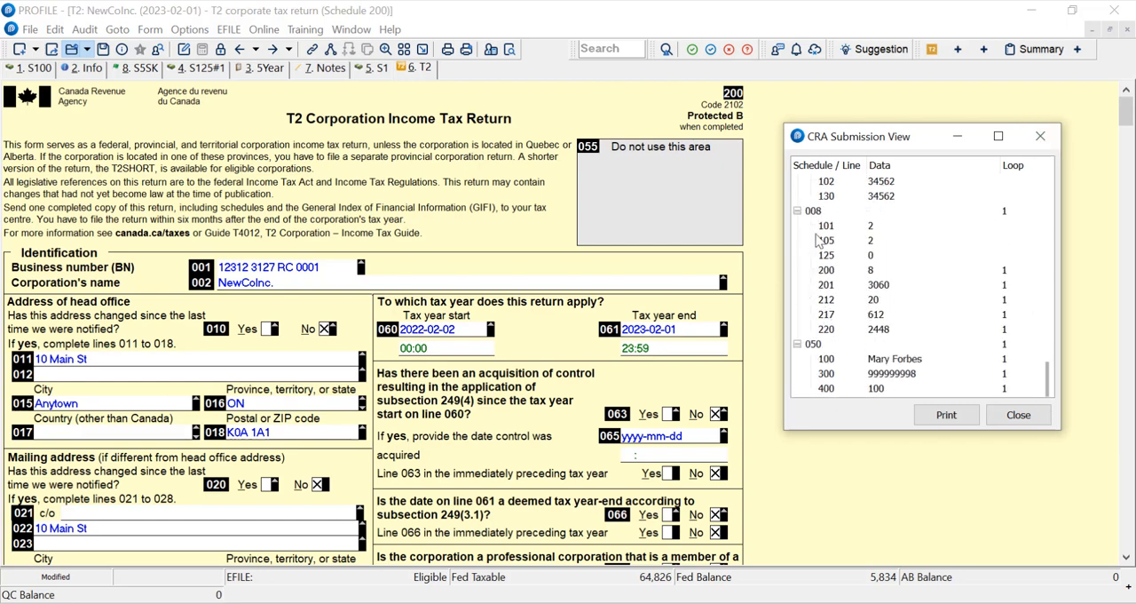
left_click(813, 210)
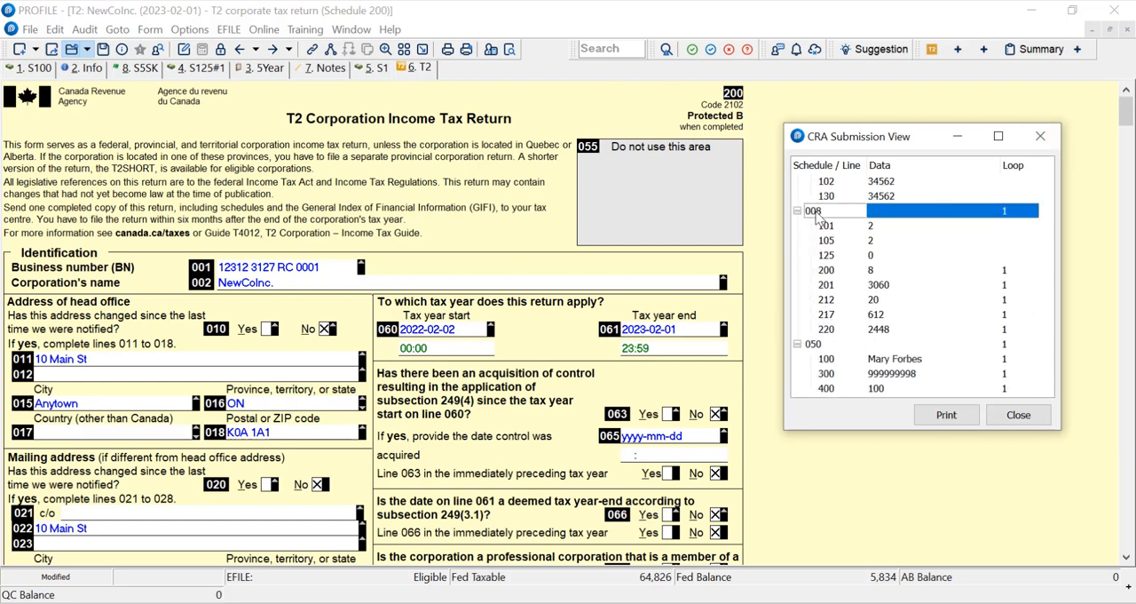
left_click(827, 226)
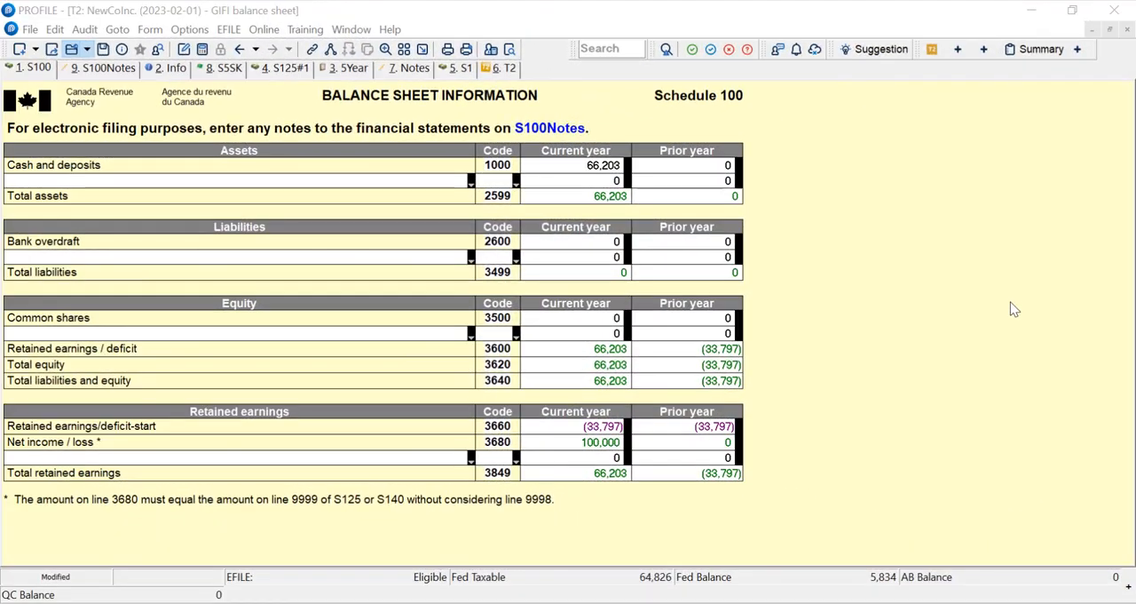
mouse_move(931, 238)
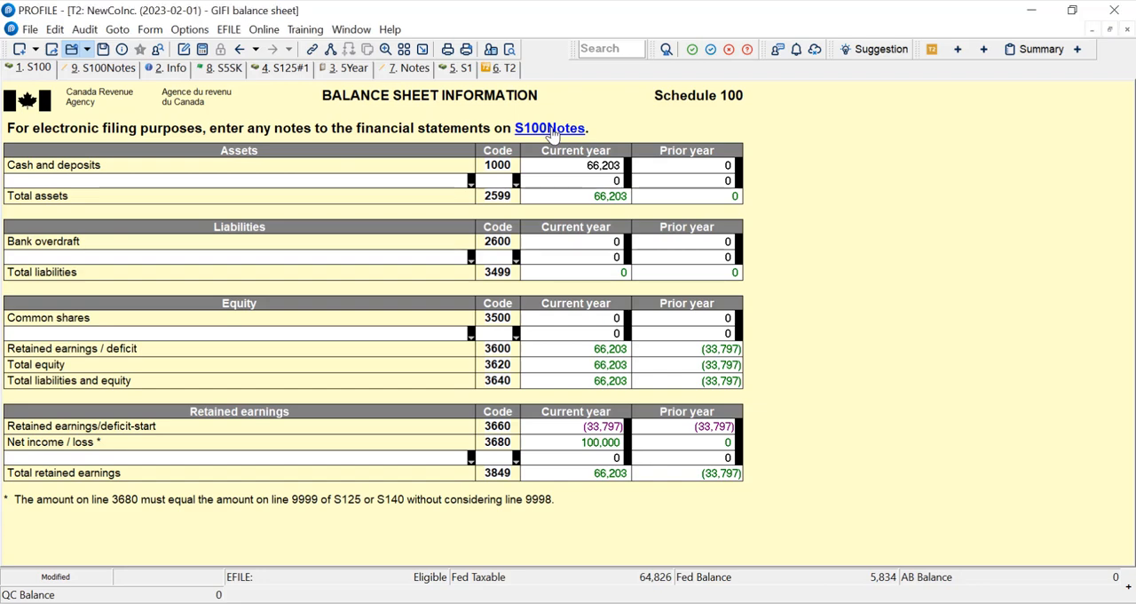
Step: Open the S100 notes form from the Schedule 100 balance sheet's S100Notes link
left_click(551, 127)
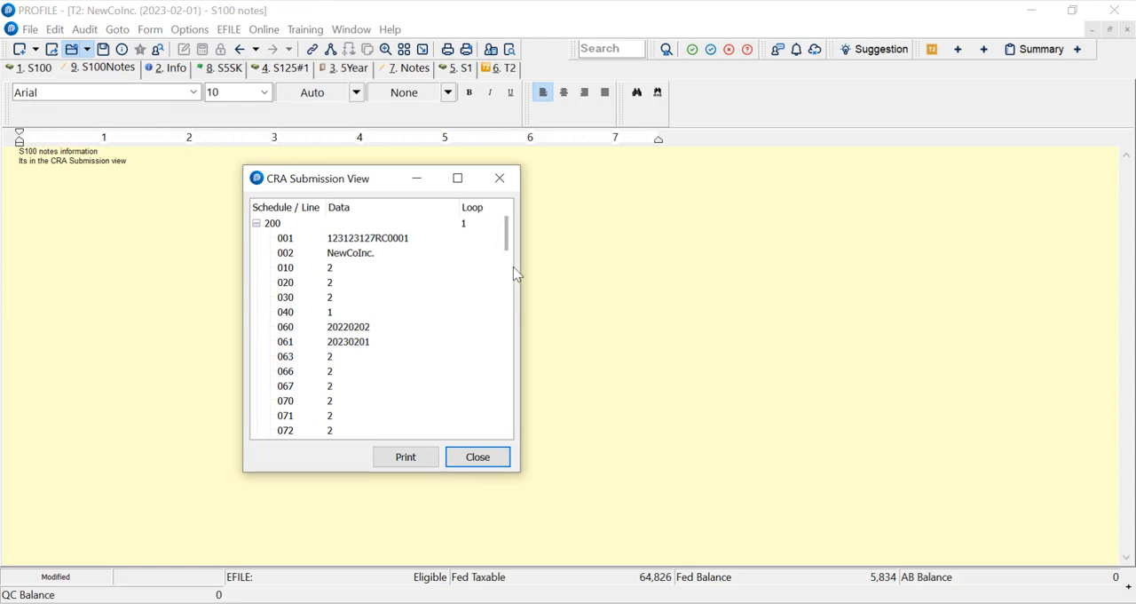
Step: Confirm both 0001 S100 note rows appear under Schedule 100, then close the submission view
scroll("down", 3)
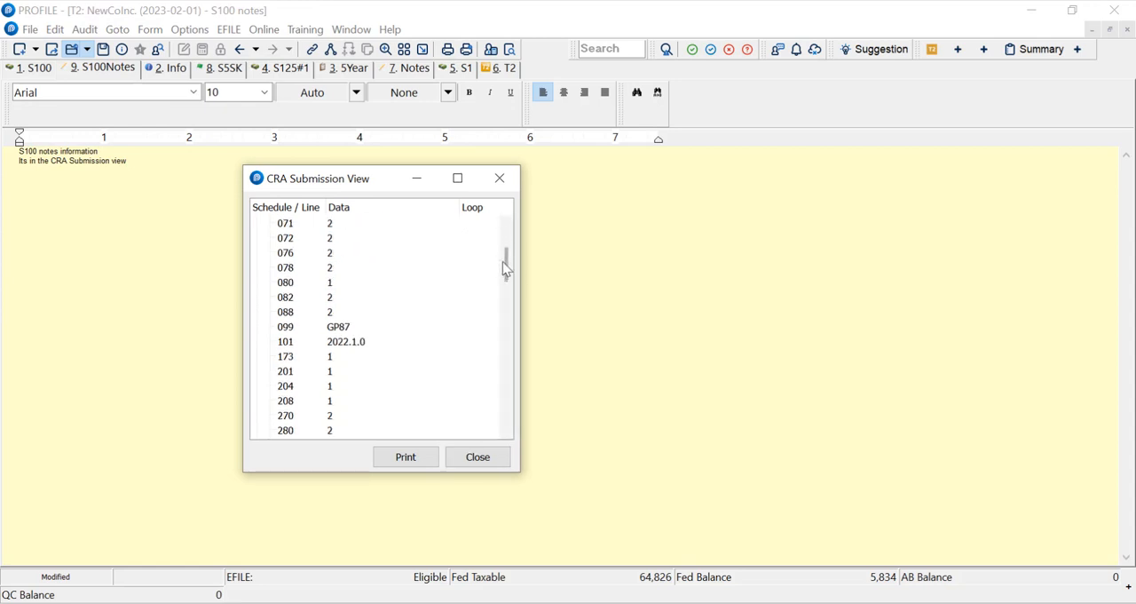
scroll("down", 3)
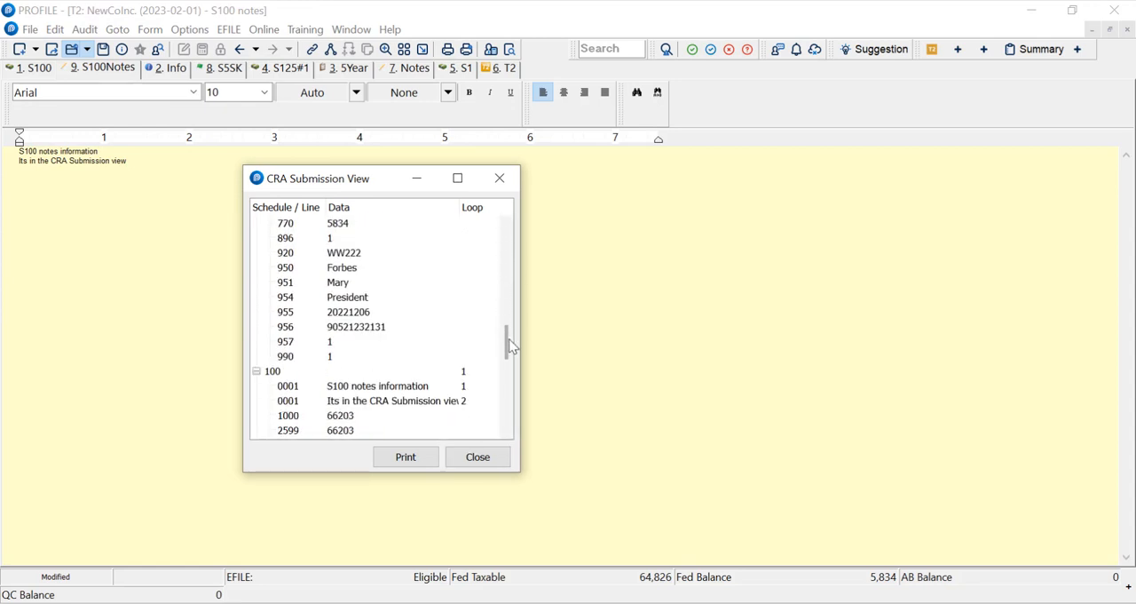
left_click(373, 369)
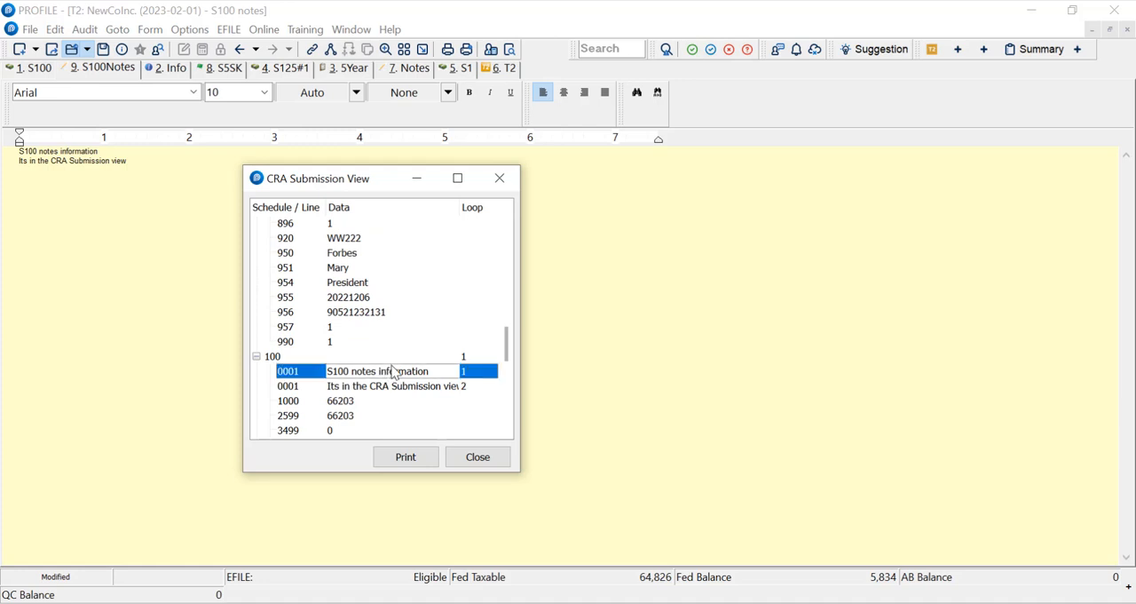
left_click(394, 385)
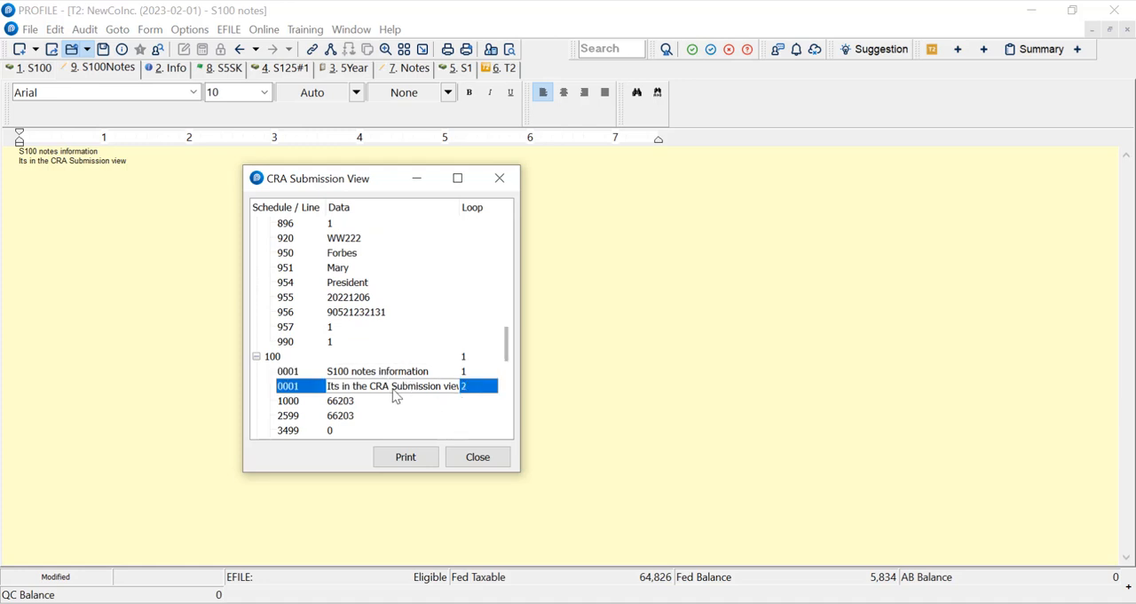
left_click(377, 369)
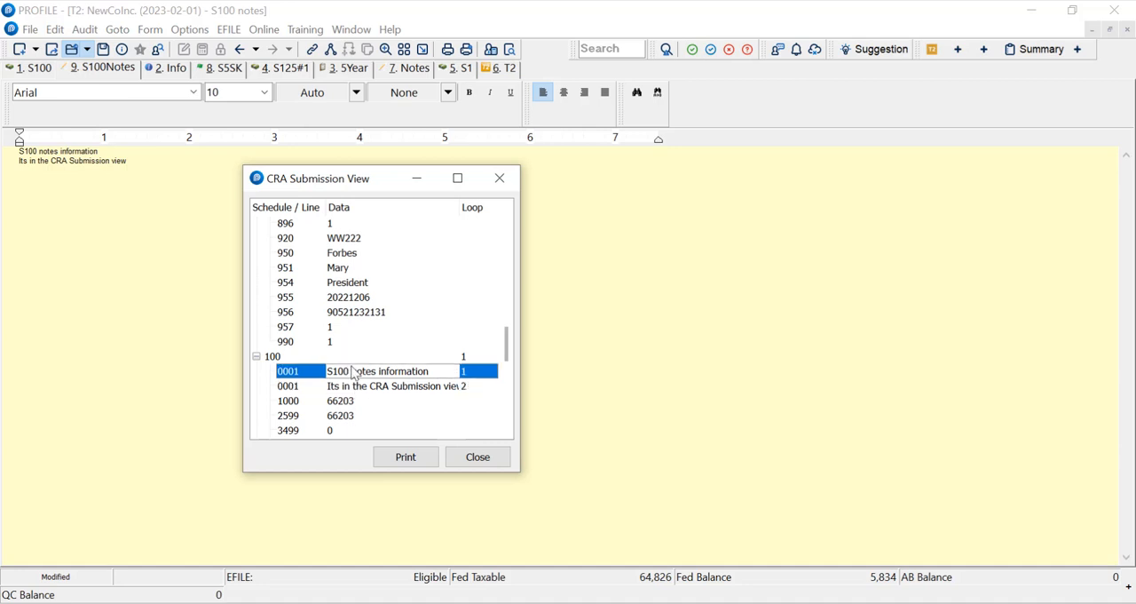
left_click(394, 385)
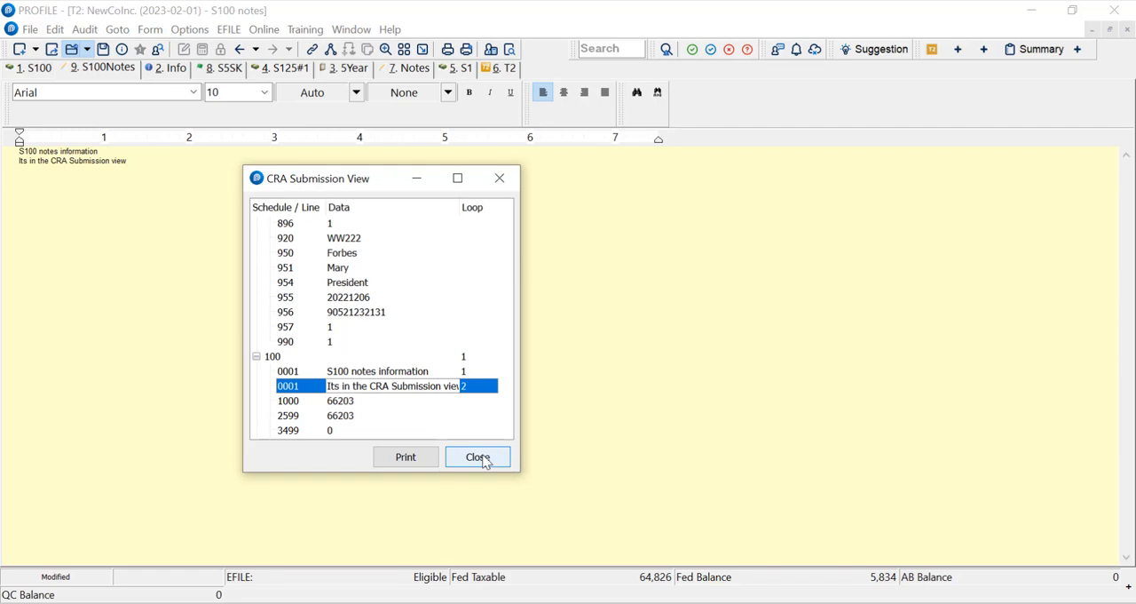
left_click(477, 456)
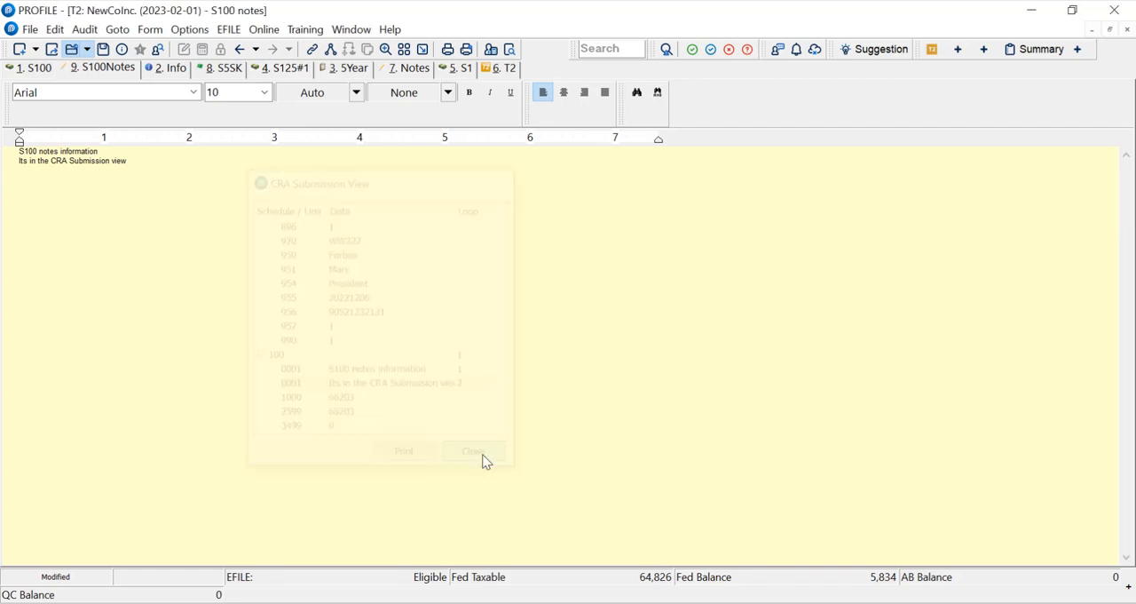